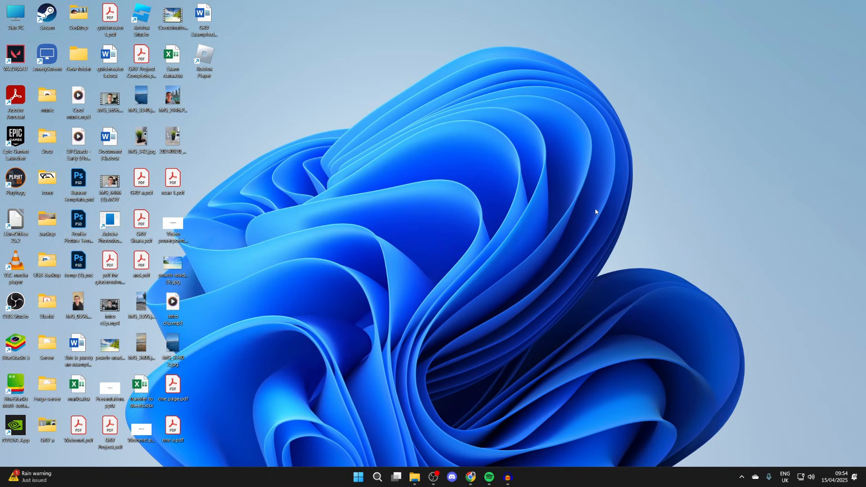
pyautogui.moveTo(603, 216)
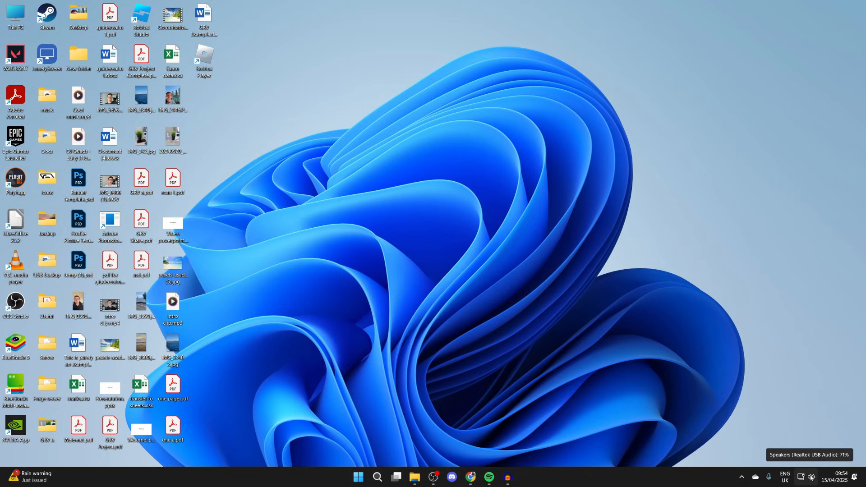
# - Dismiss Quick Settings and show the speaker icon's sound shortcuts menu
pyautogui.click(812, 478)
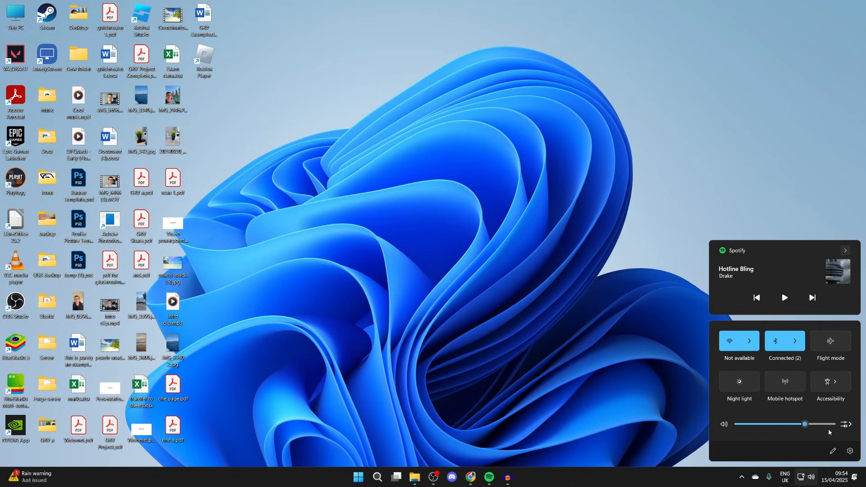
pyautogui.moveTo(830, 417)
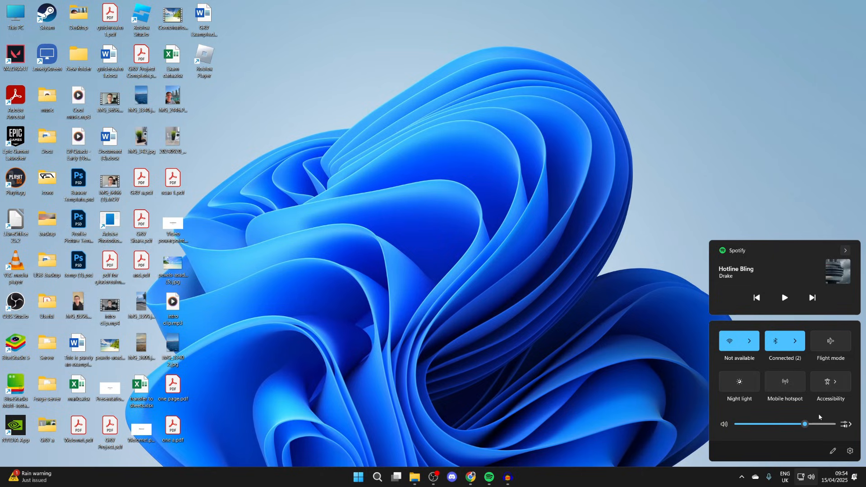
pyautogui.moveTo(819, 389)
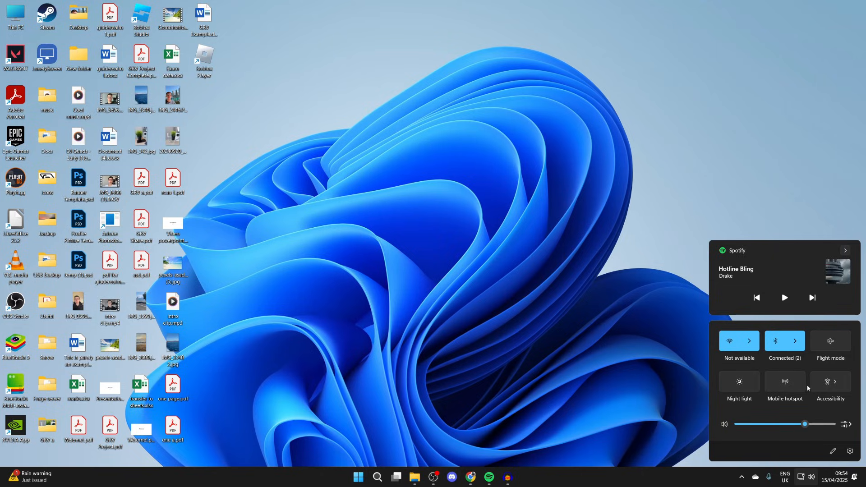
pyautogui.moveTo(755, 414)
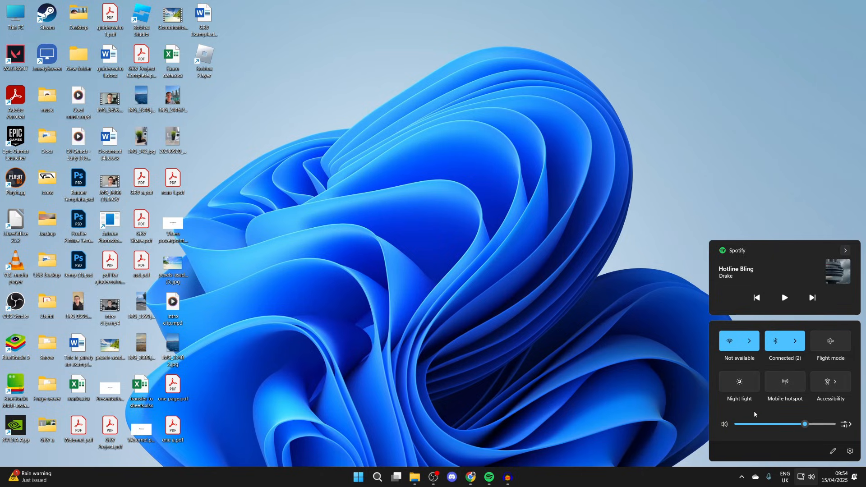
pyautogui.moveTo(770, 360)
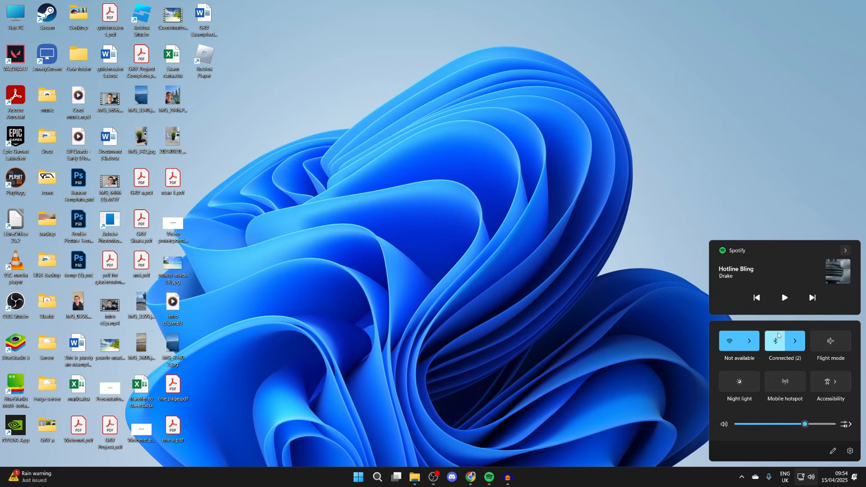
pyautogui.moveTo(780, 324)
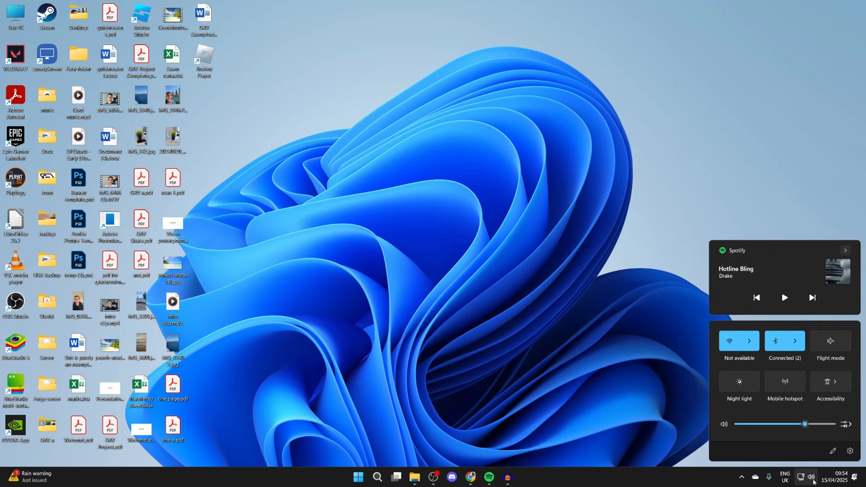
pyautogui.rightClick(813, 477)
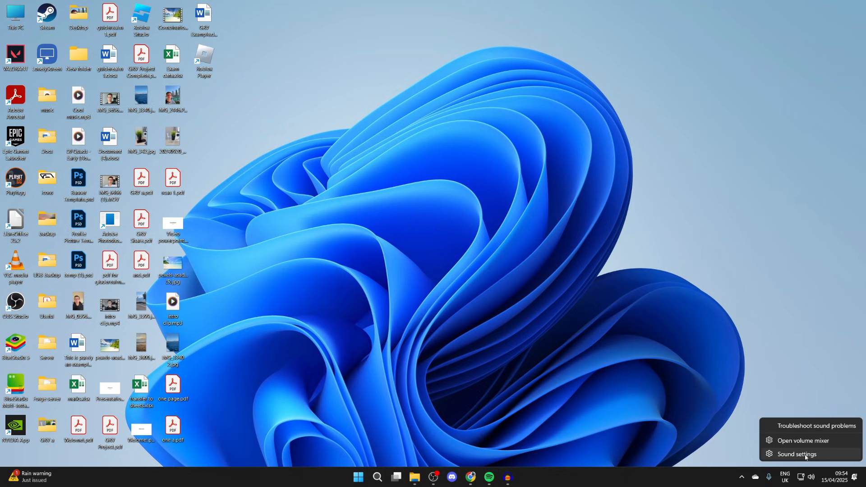
# - Review output devices on the Sound settings page, then launch Device Manager via a 'dev' search
pyautogui.click(796, 454)
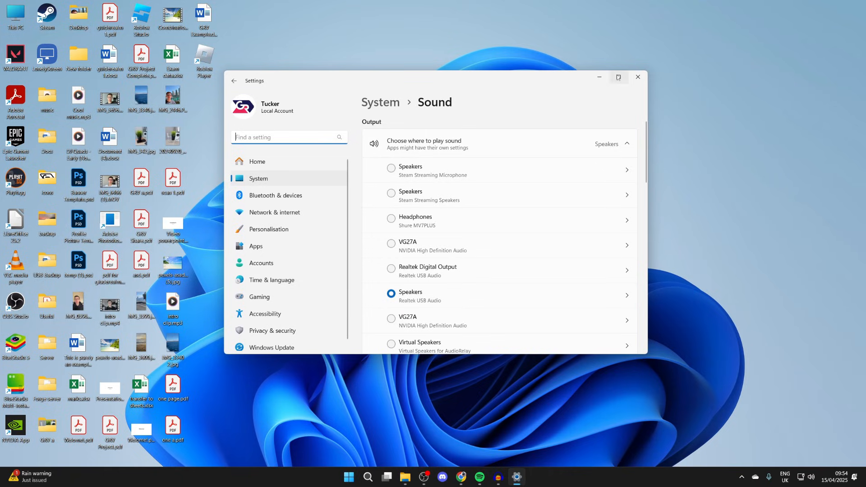
pyautogui.click(639, 77)
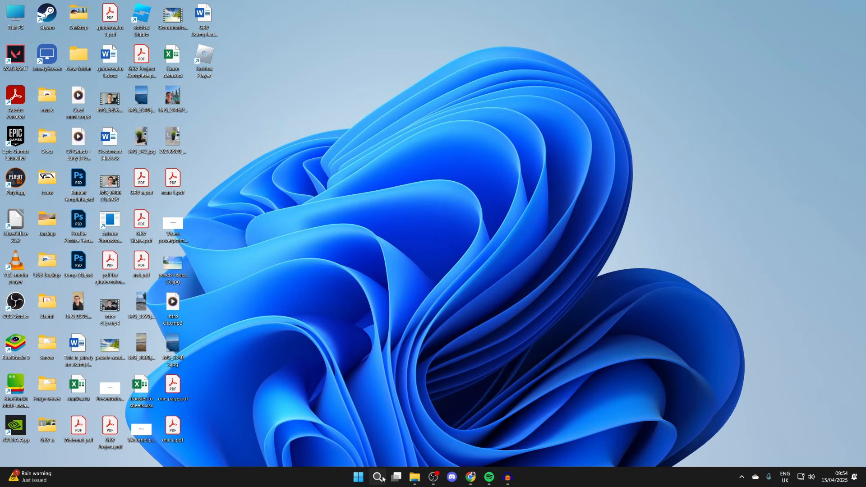
pyautogui.write('dev')
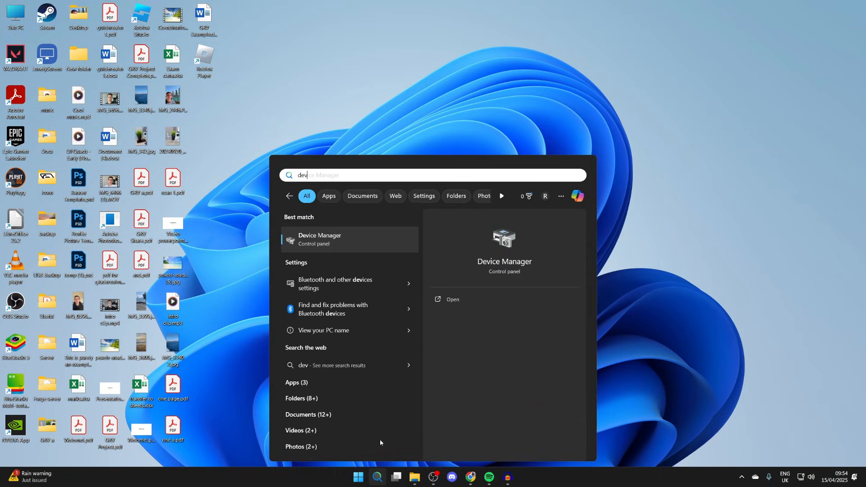
pyautogui.click(452, 300)
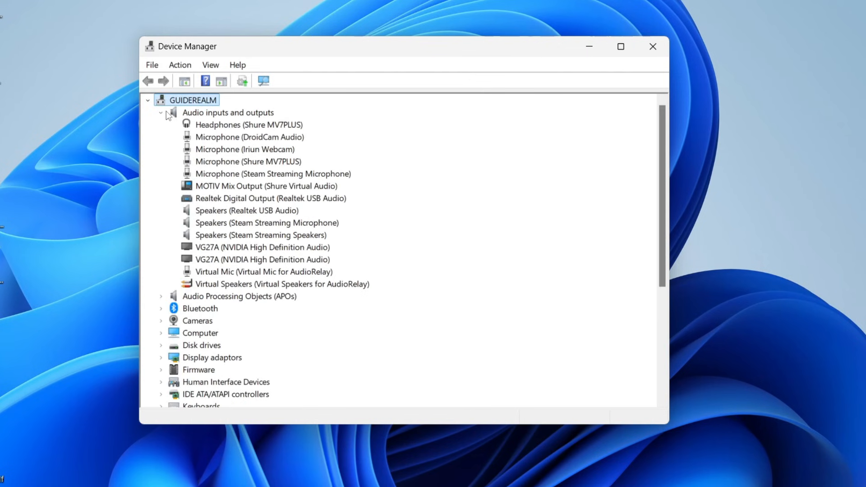
pyautogui.moveTo(201, 126)
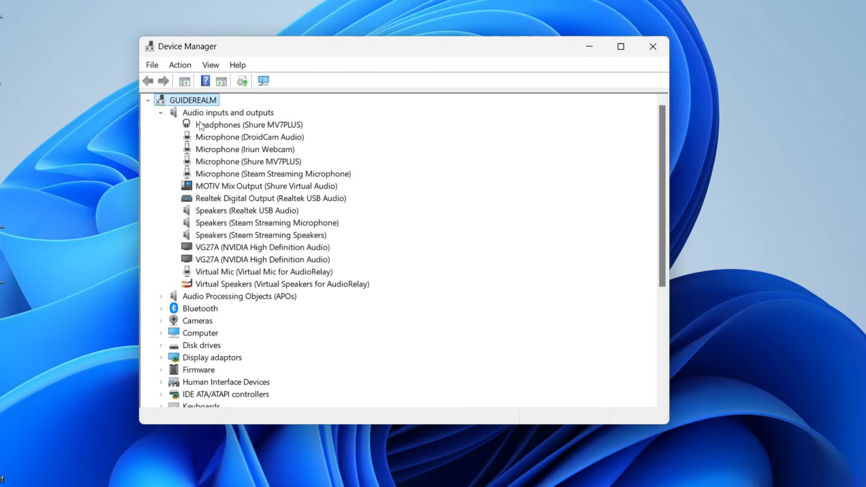
pyautogui.moveTo(217, 199)
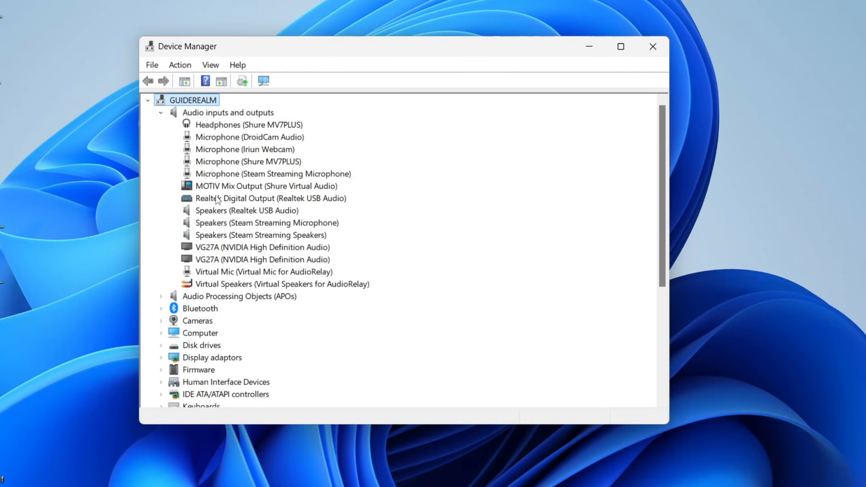
pyautogui.moveTo(228, 217)
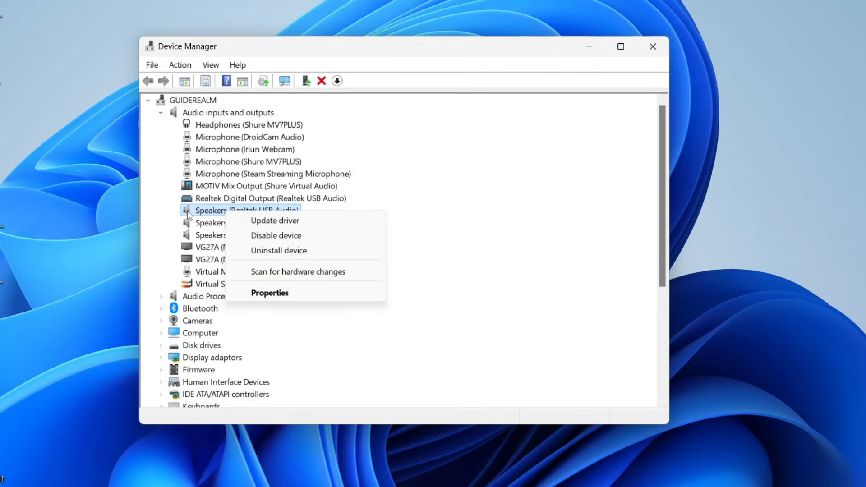
# - Uninstall the Speakers (Realtek USB Audio) device and confirm removal
pyautogui.click(279, 251)
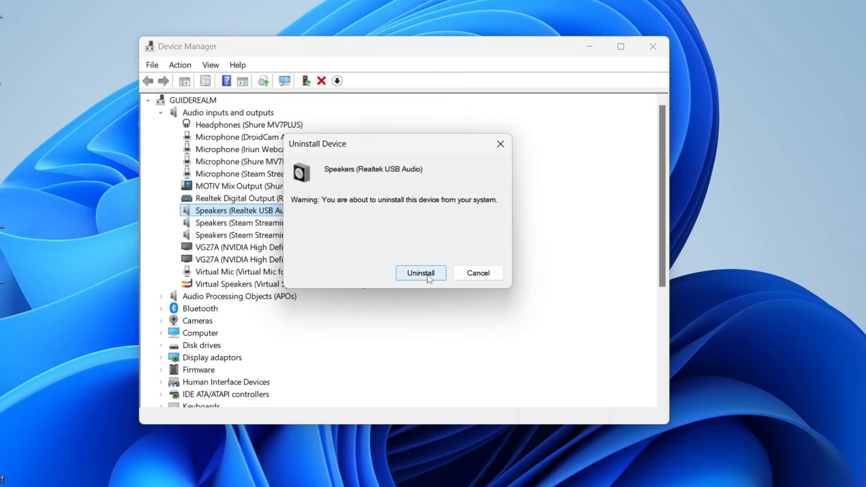
pyautogui.click(421, 273)
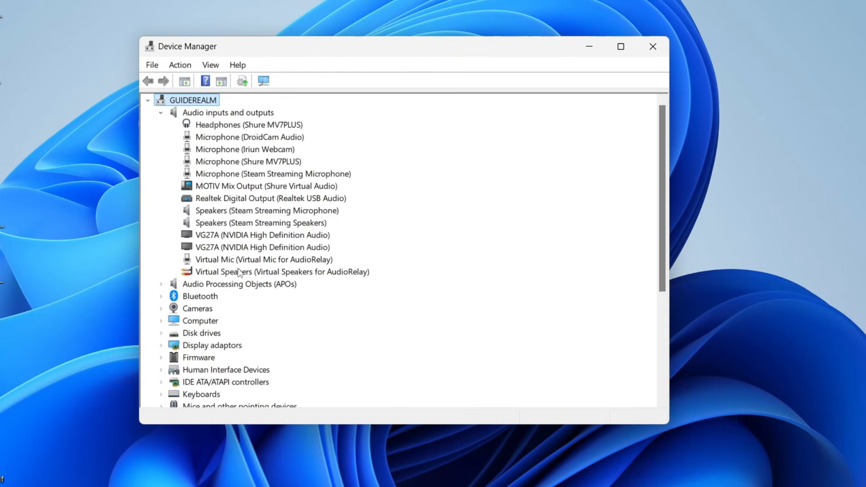
pyautogui.moveTo(220, 158)
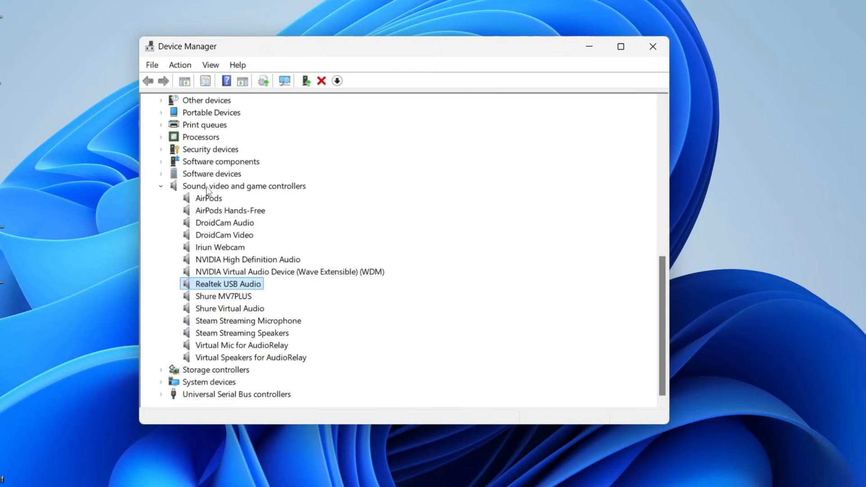
# - Uninstall the Realtek USB Audio sound controller and close Device Manager
pyautogui.rightClick(227, 284)
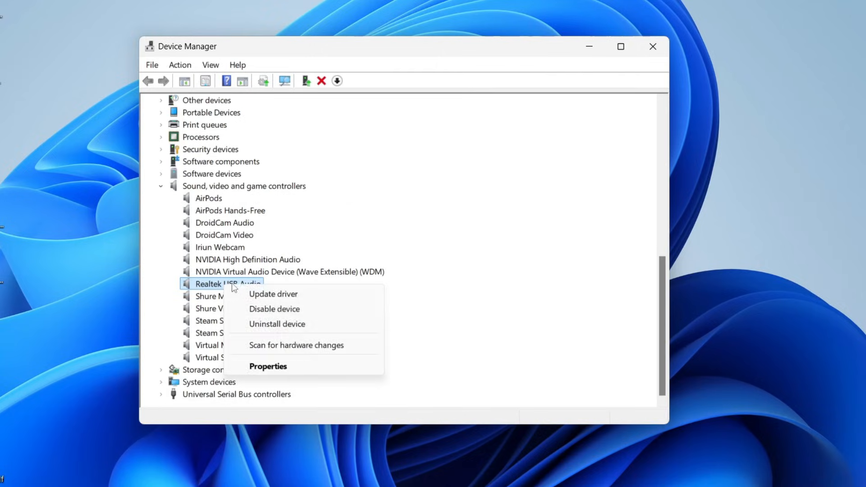
pyautogui.click(653, 46)
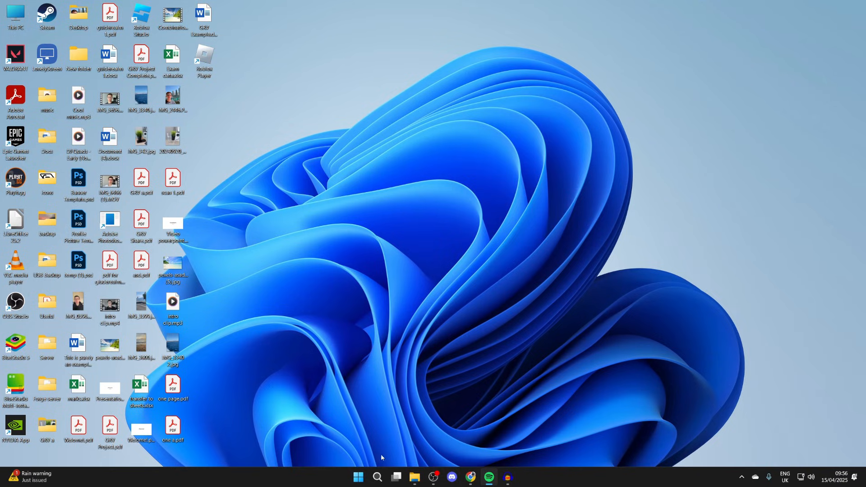
# - Open the Start menu to reach the Lock, Sleep, Shut down and Restart options
pyautogui.click(536, 448)
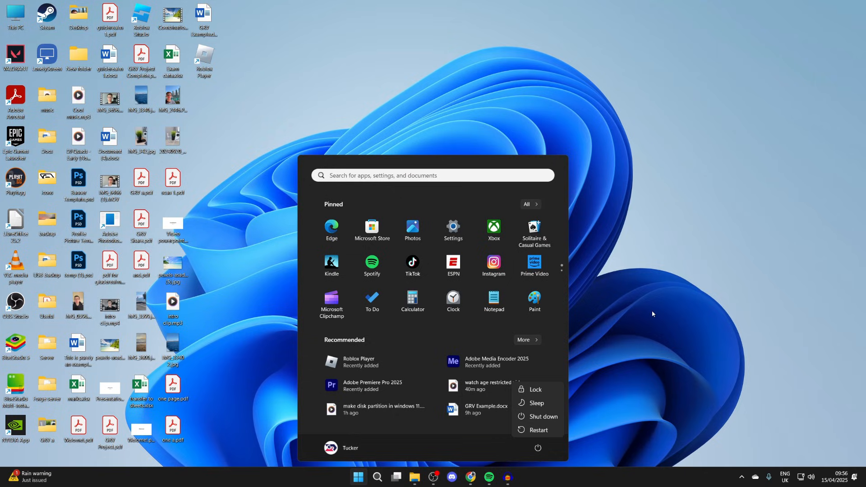
pyautogui.moveTo(652, 310)
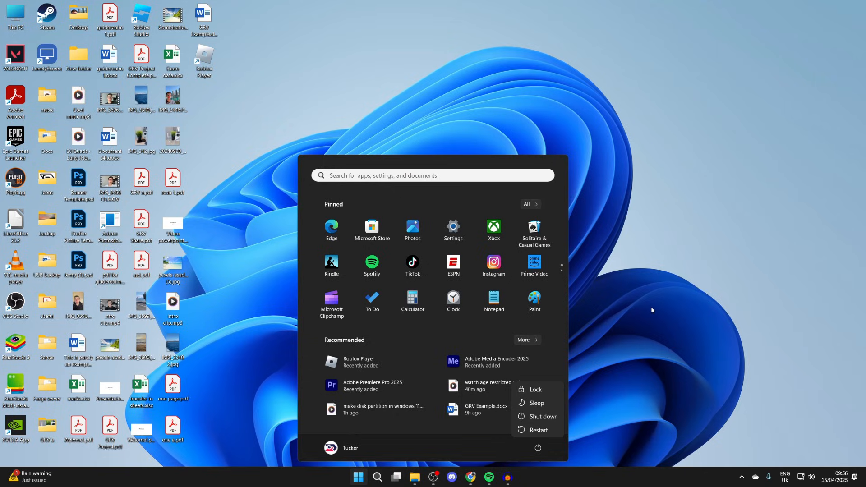